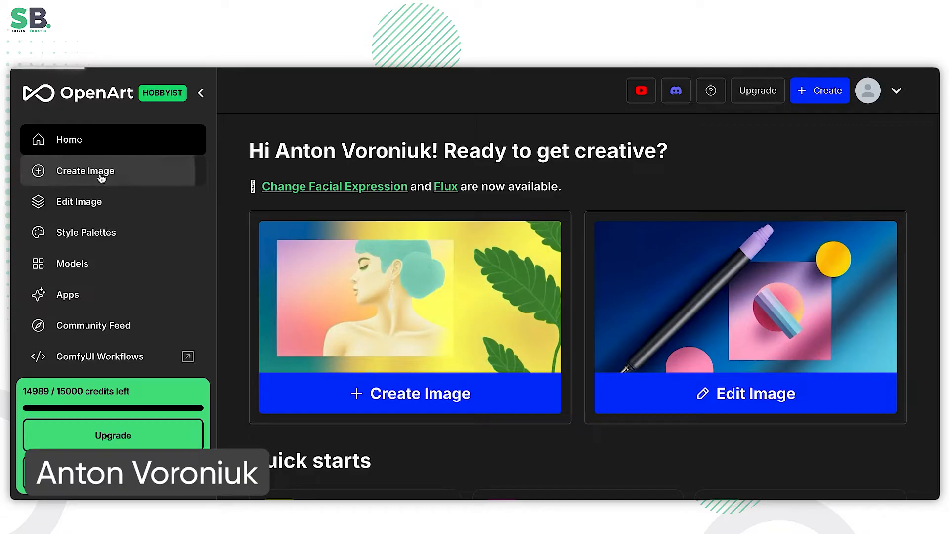
Open the Create Image workspace from the OpenArt home sidebar
click(85, 170)
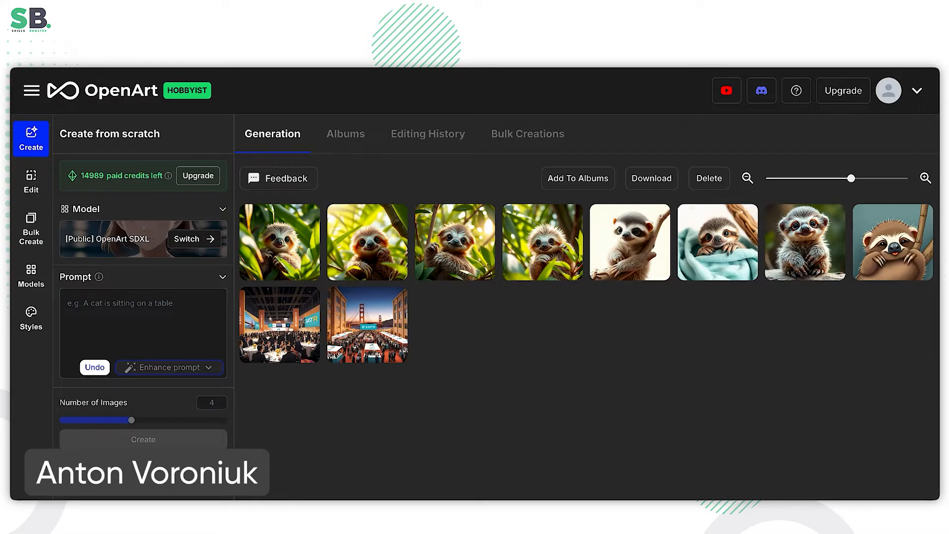
Enter 'cute baby sloth' as the image prompt
click(143, 327)
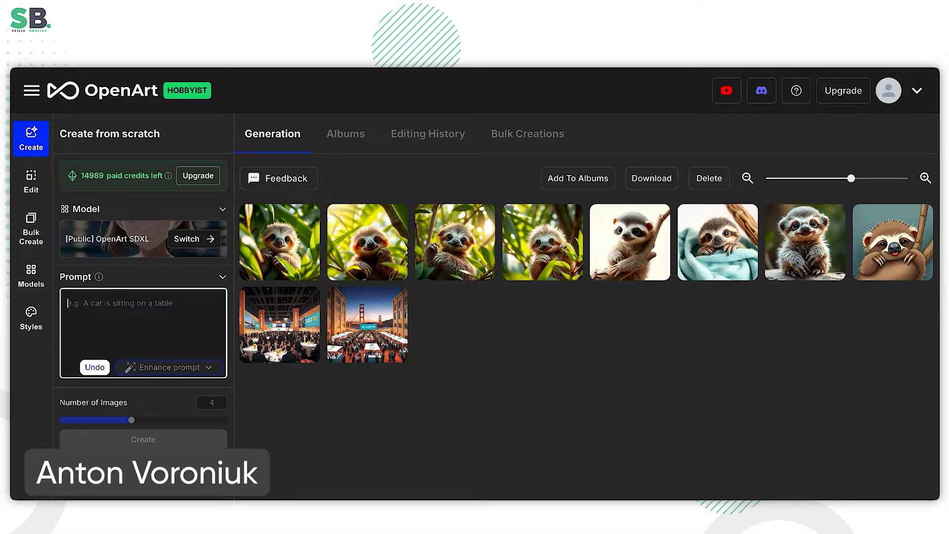
text(cute b)
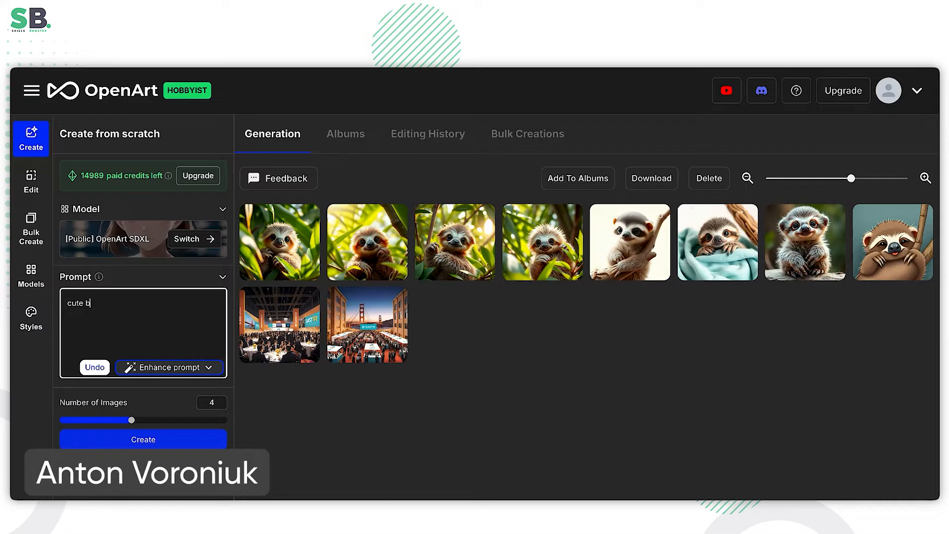
text(aby sl)
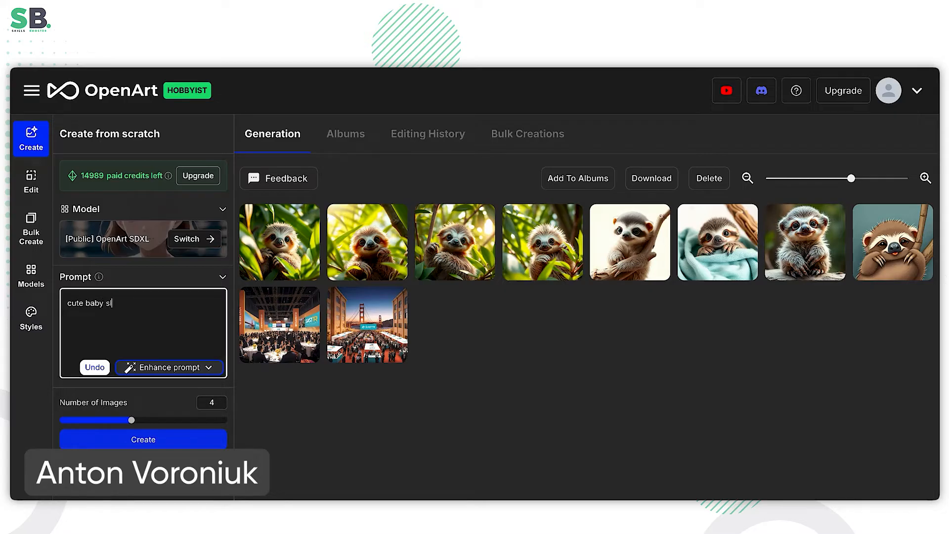
text(oth)
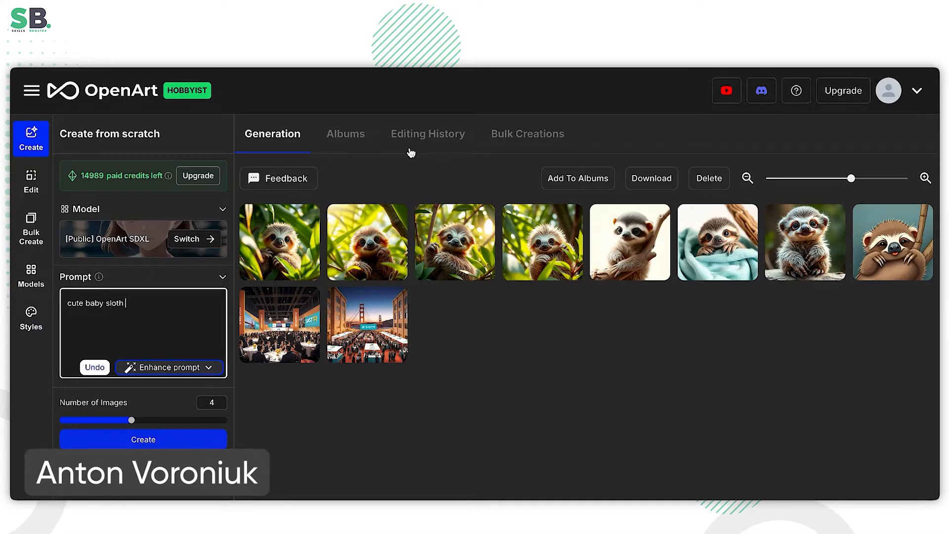
mouse_move(892, 242)
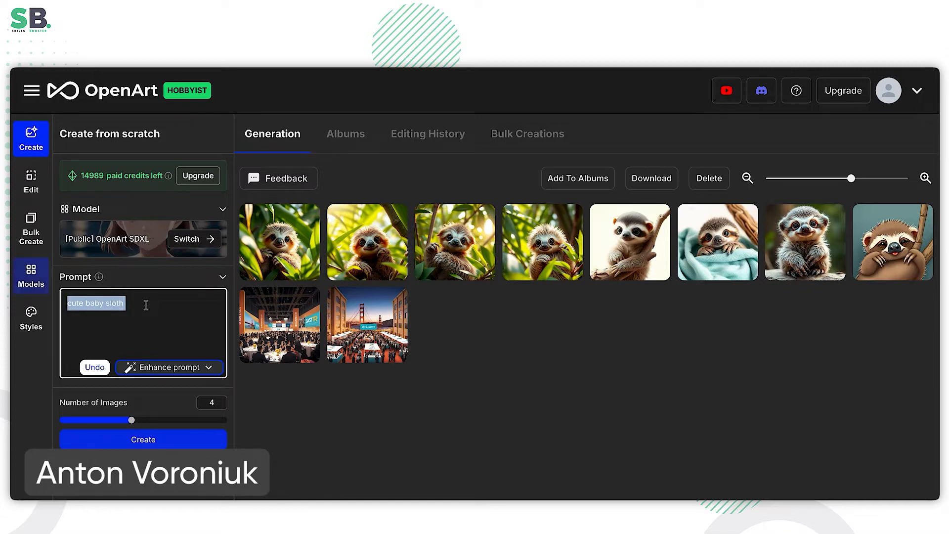
mouse_move(144, 305)
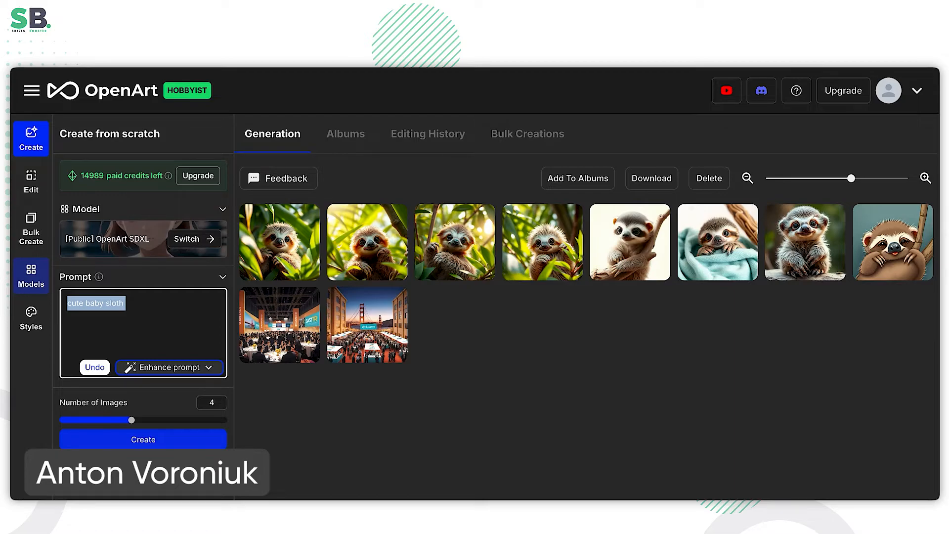
mouse_move(160, 367)
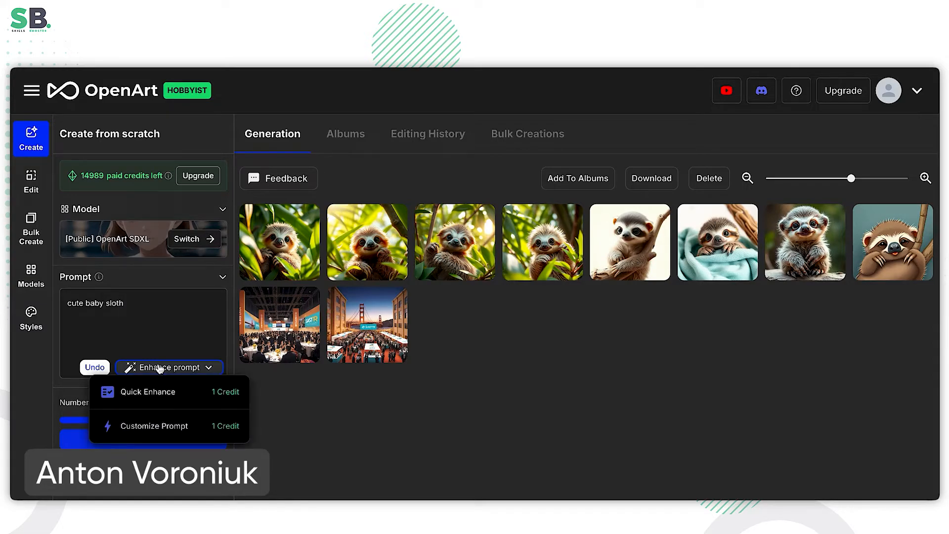
mouse_move(159, 392)
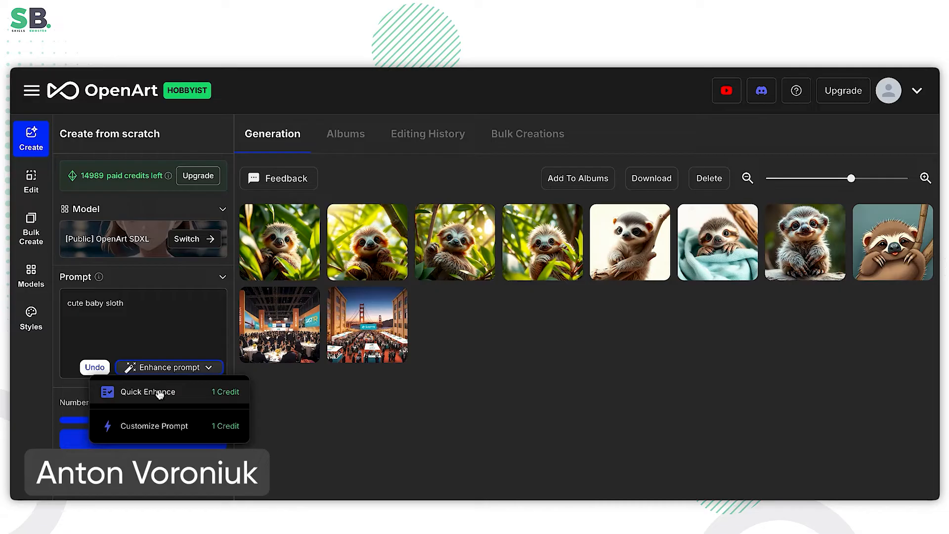
Rewrite the sloth prompt with Quick Enhance into a detailed foliage scene
click(146, 391)
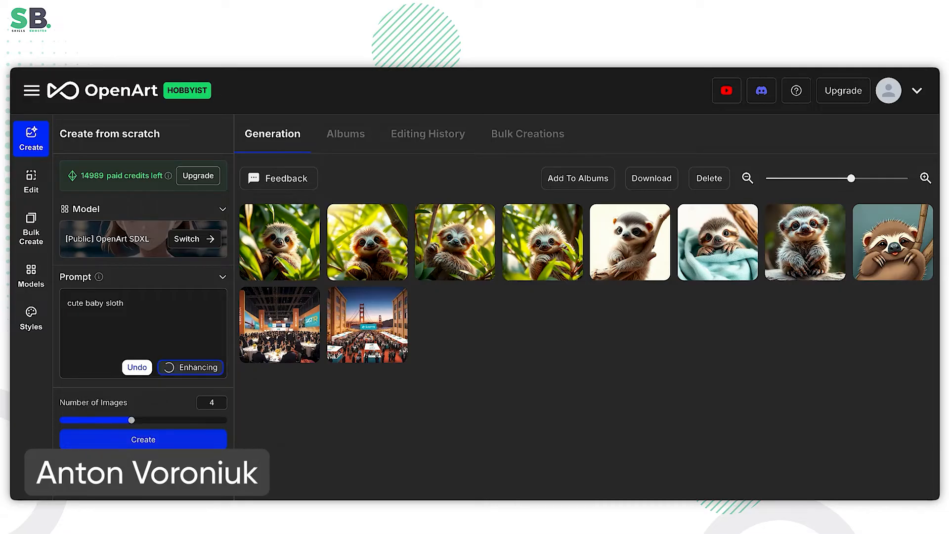
click(190, 367)
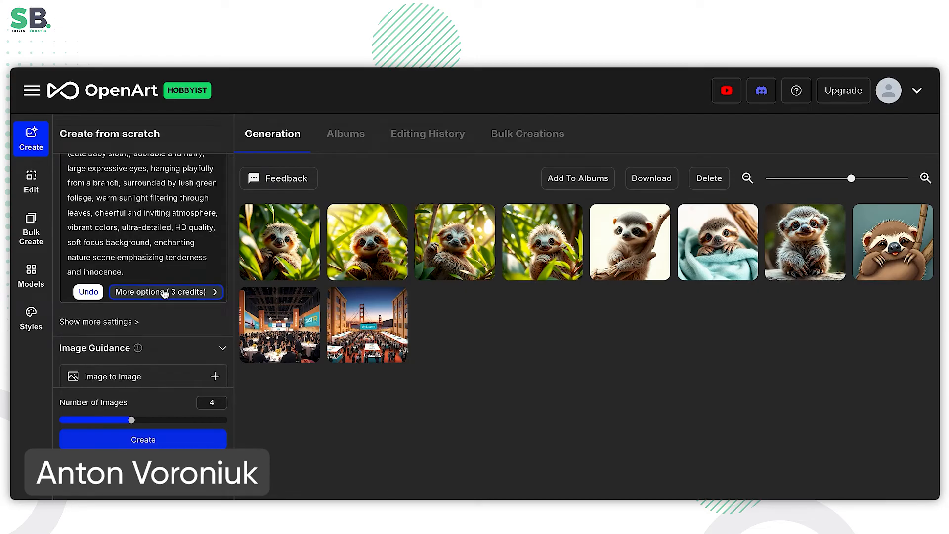
click(143, 439)
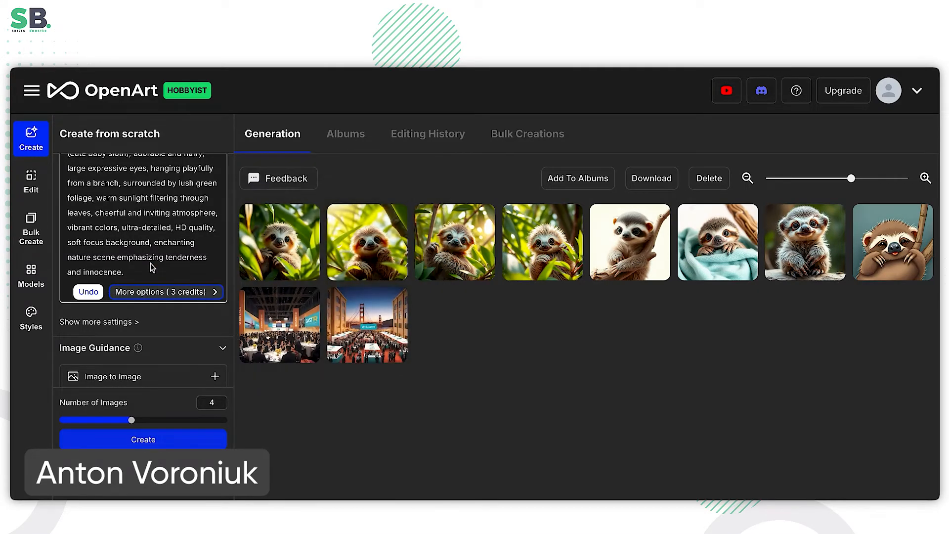
mouse_move(149, 357)
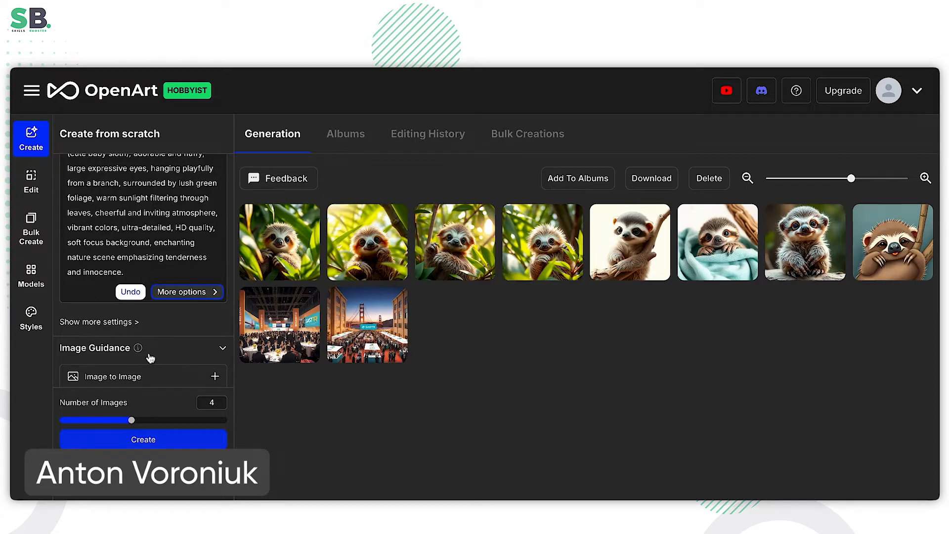
click(142, 439)
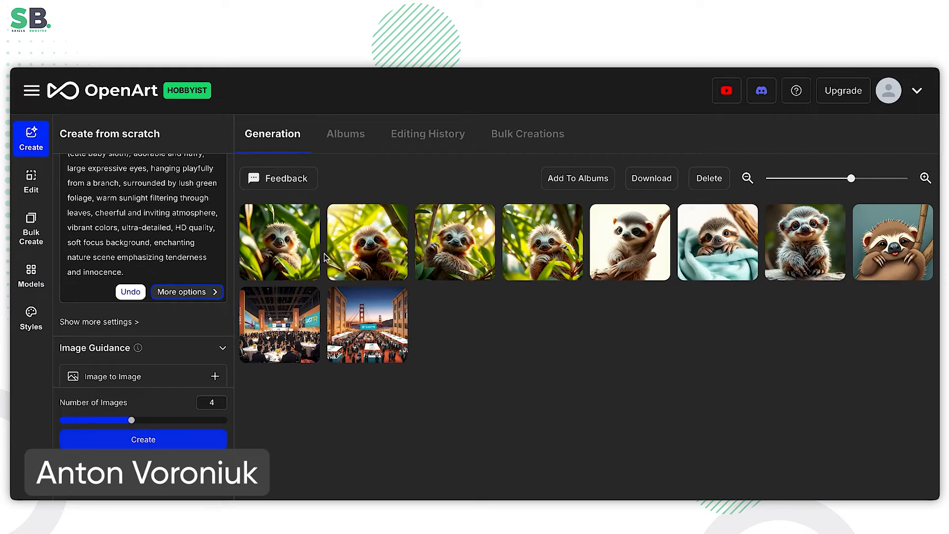
Generate four sloth images, then enable Image to Image guidance
click(144, 439)
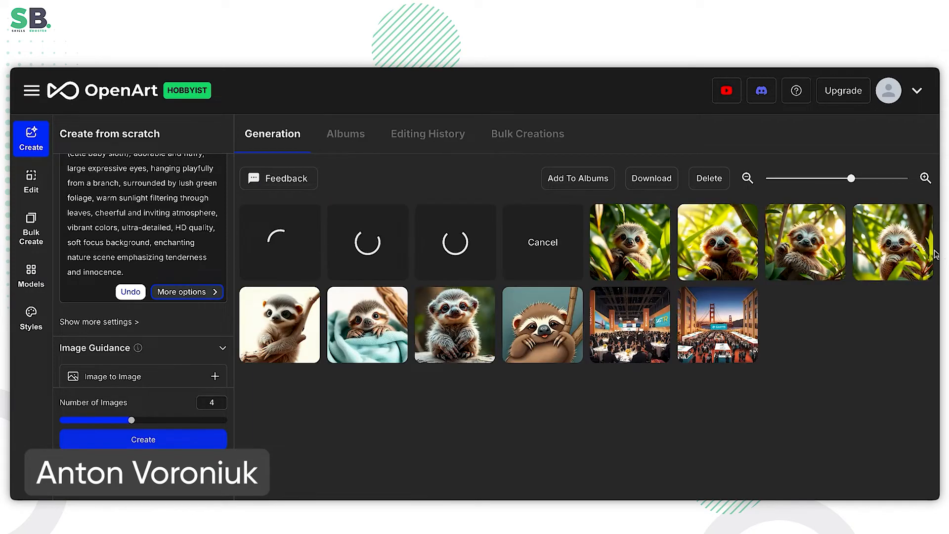
mouse_move(542, 325)
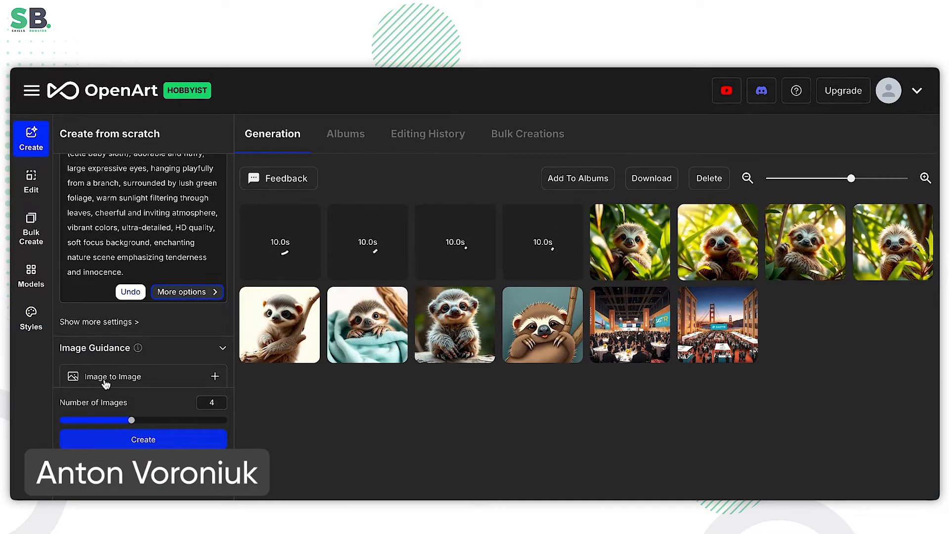
click(213, 375)
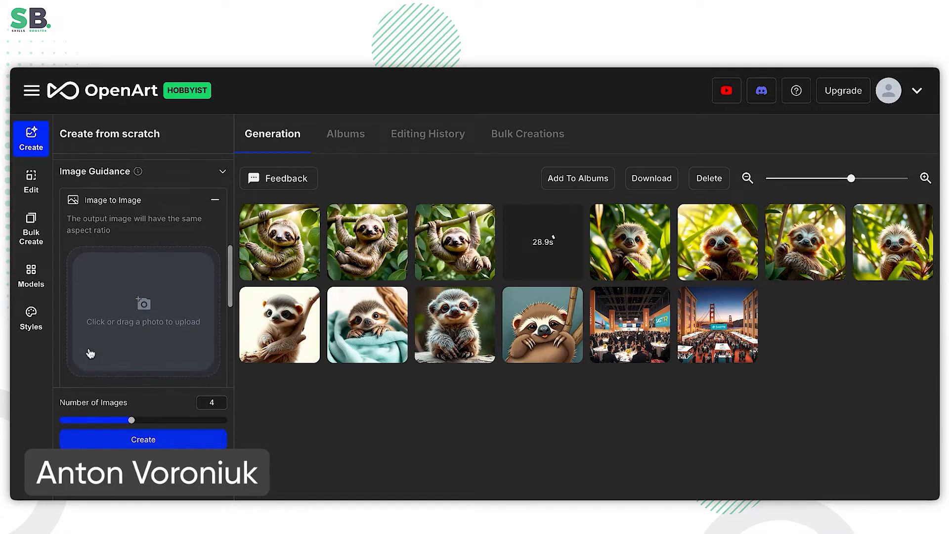
click(222, 171)
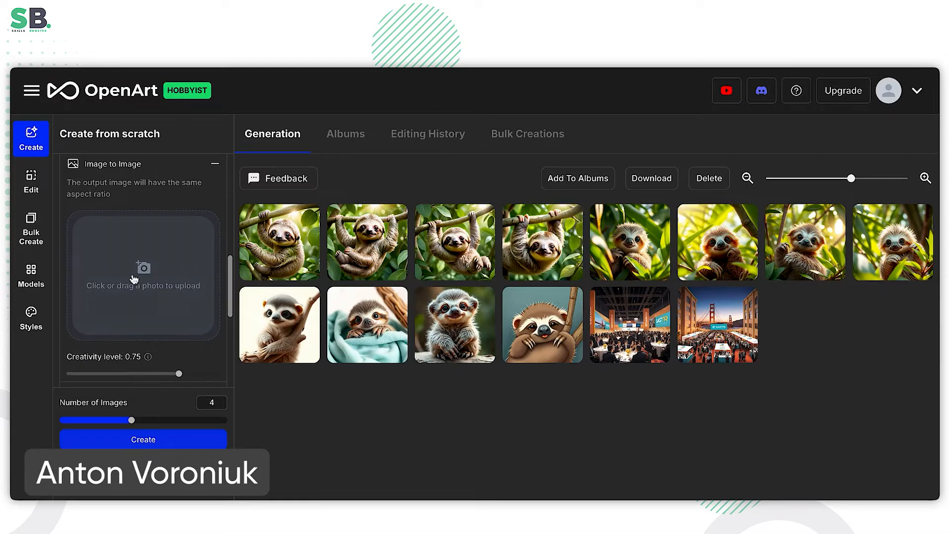
mouse_move(143, 269)
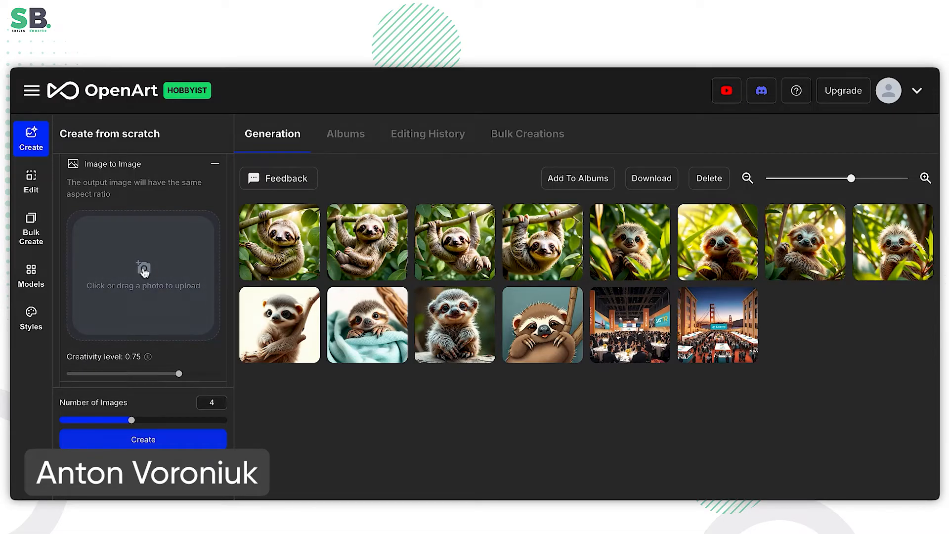
scroll(down, 3)
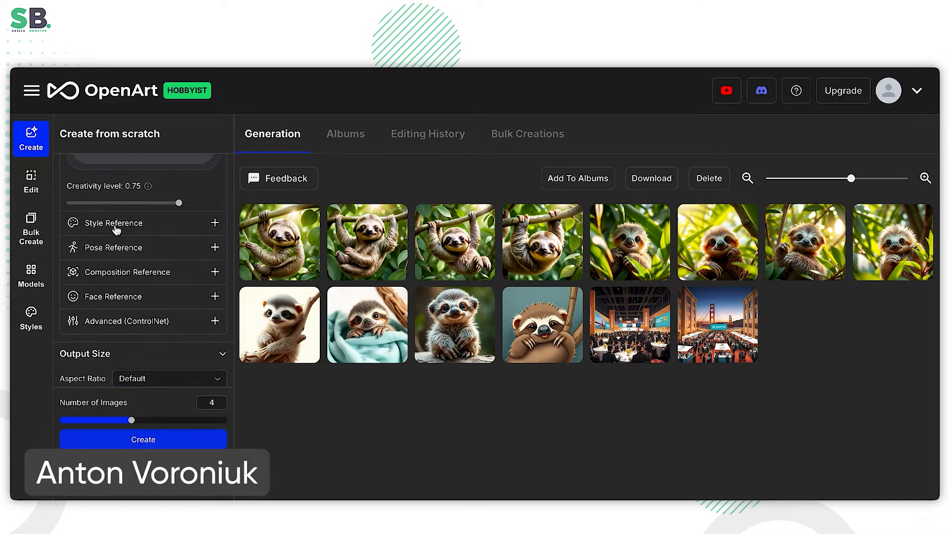
mouse_move(68, 229)
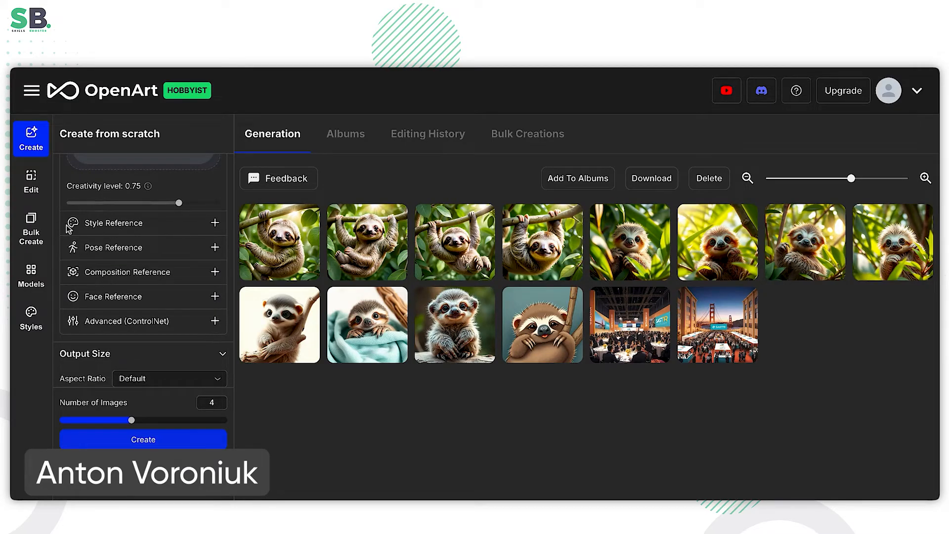
mouse_move(100, 249)
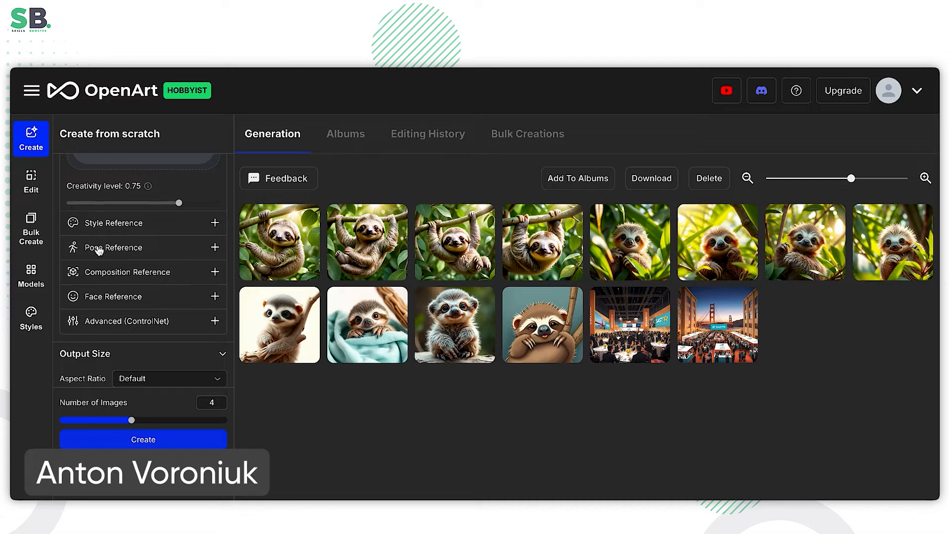
mouse_move(95, 301)
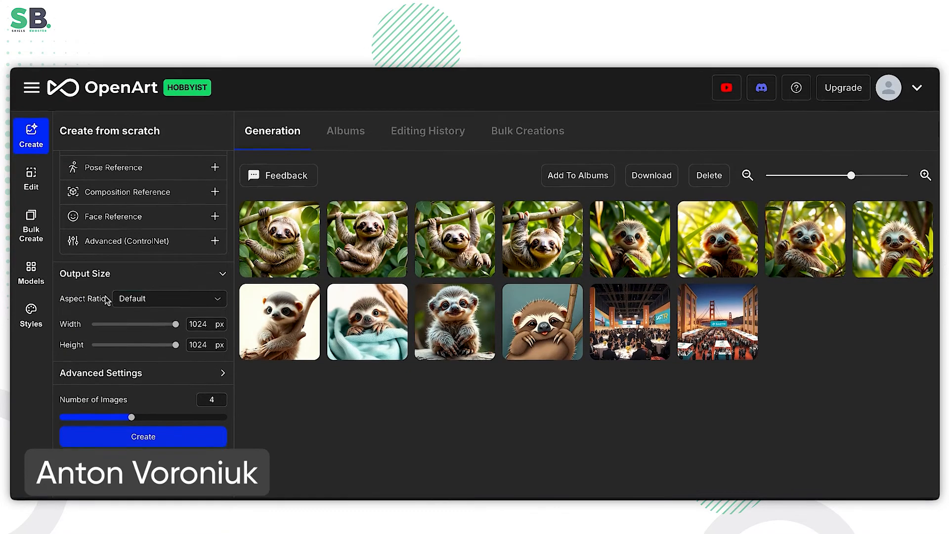
click(168, 299)
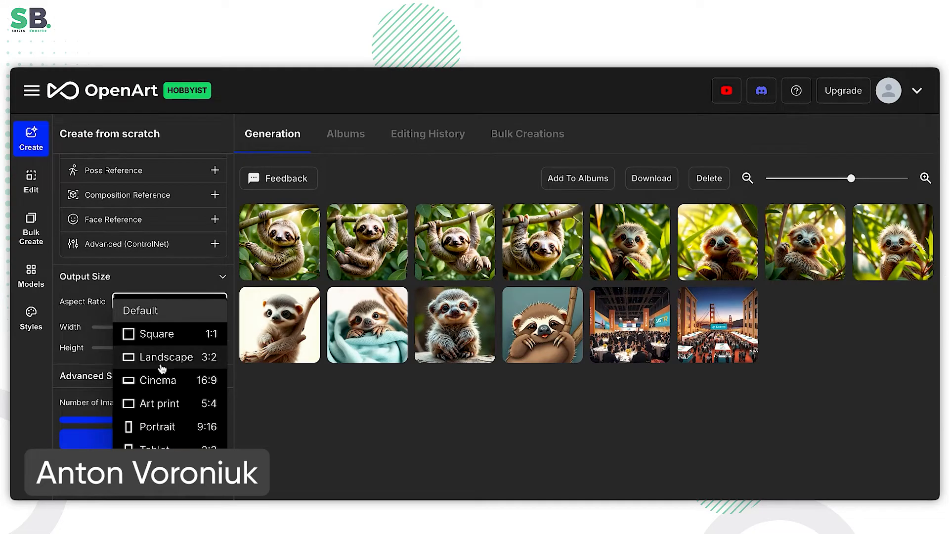
mouse_move(159, 311)
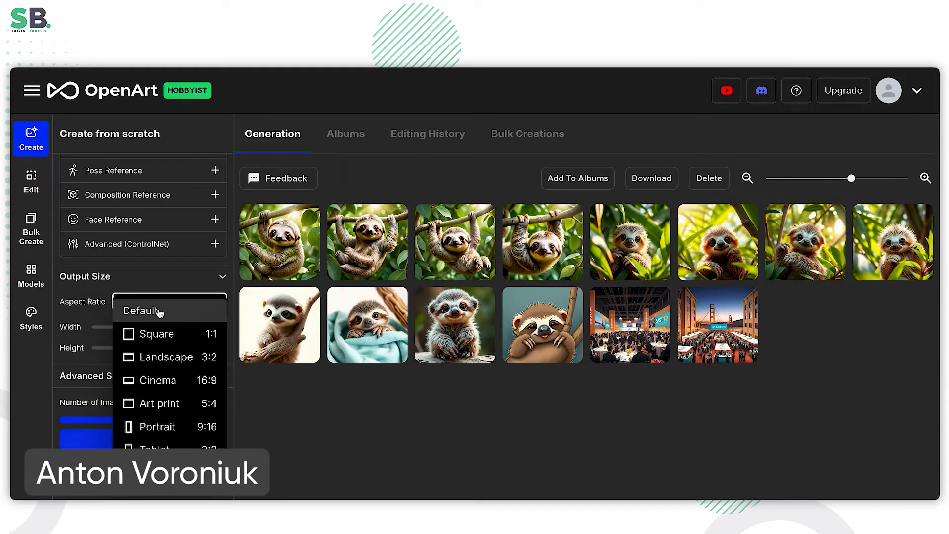
click(140, 310)
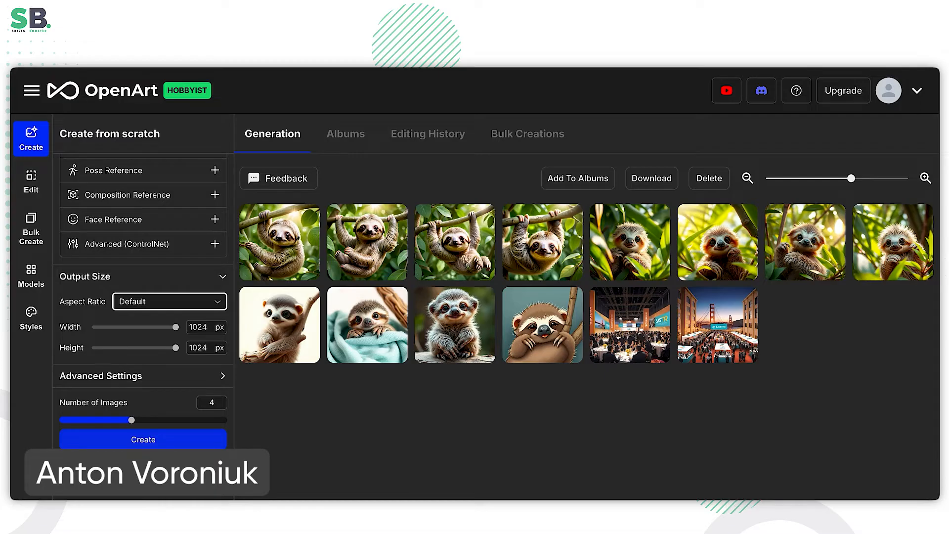
mouse_move(542, 241)
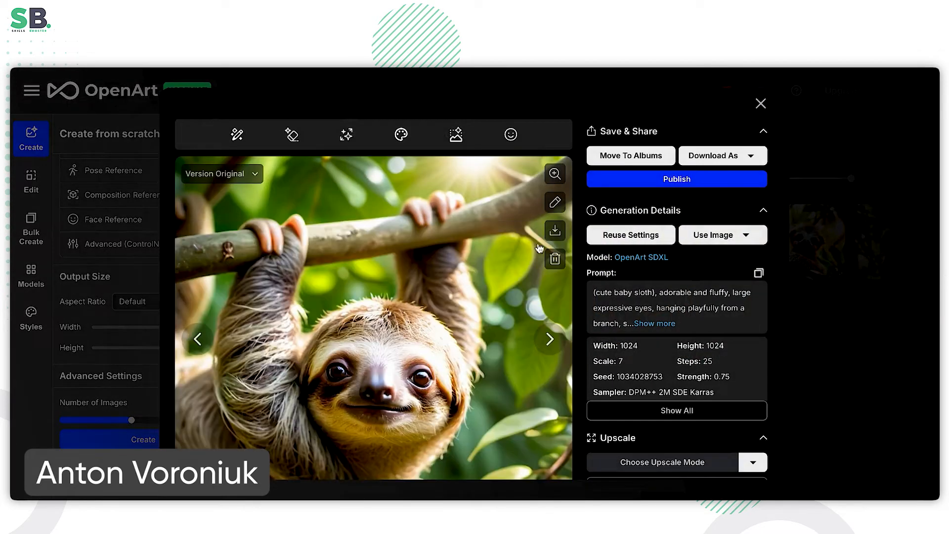
mouse_move(213, 142)
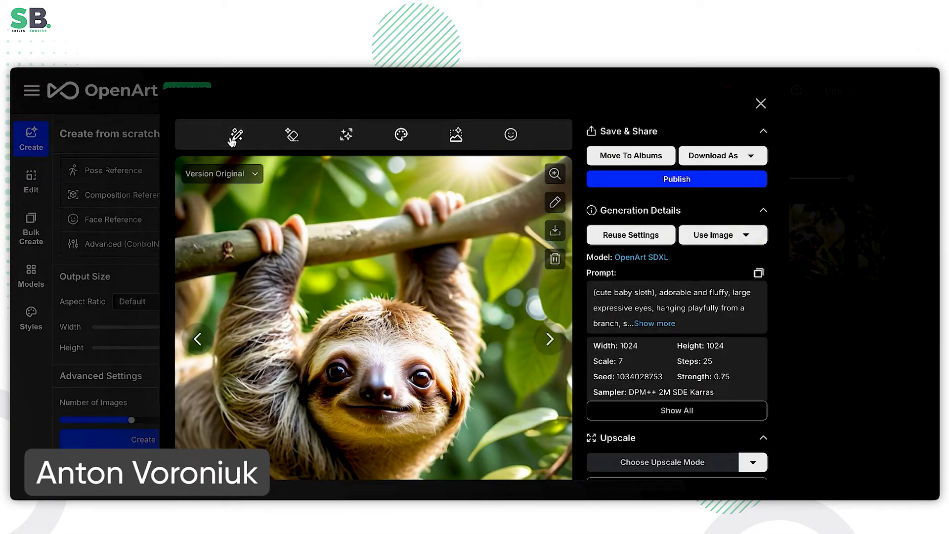
mouse_move(229, 142)
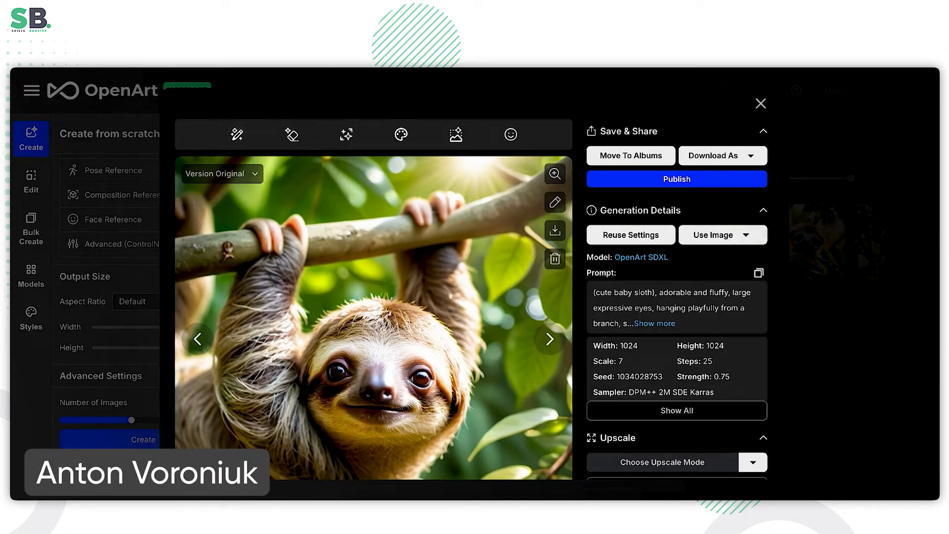
Load the baby sloth image into the Edit canvas
click(30, 181)
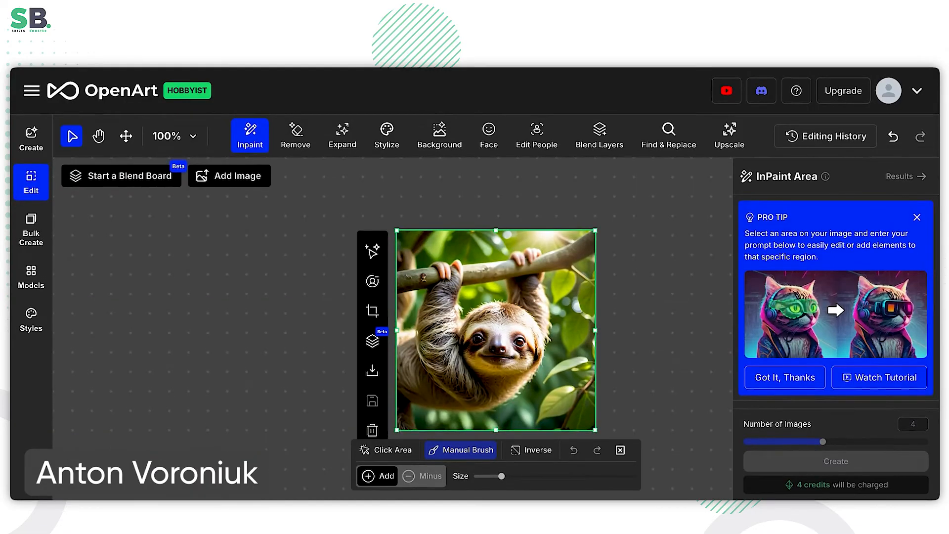
mouse_move(229, 175)
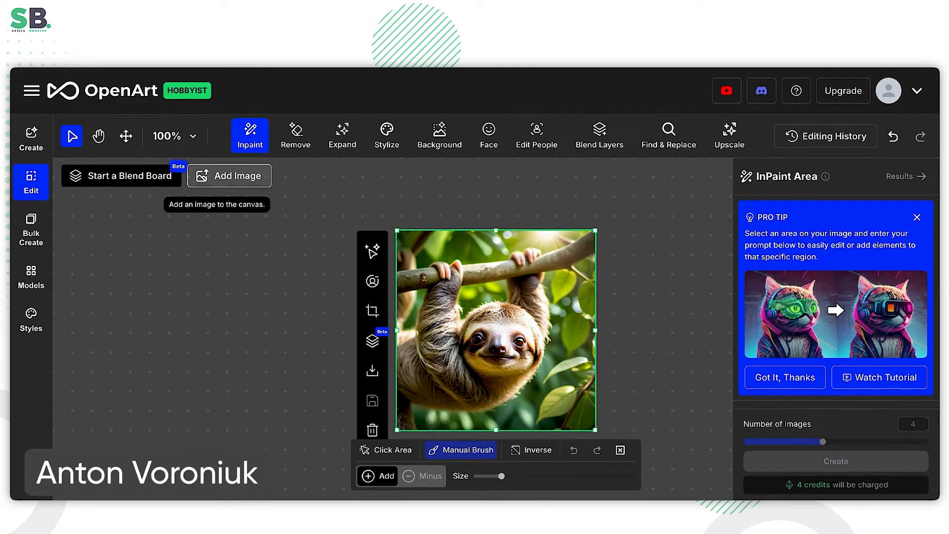
mouse_move(342, 134)
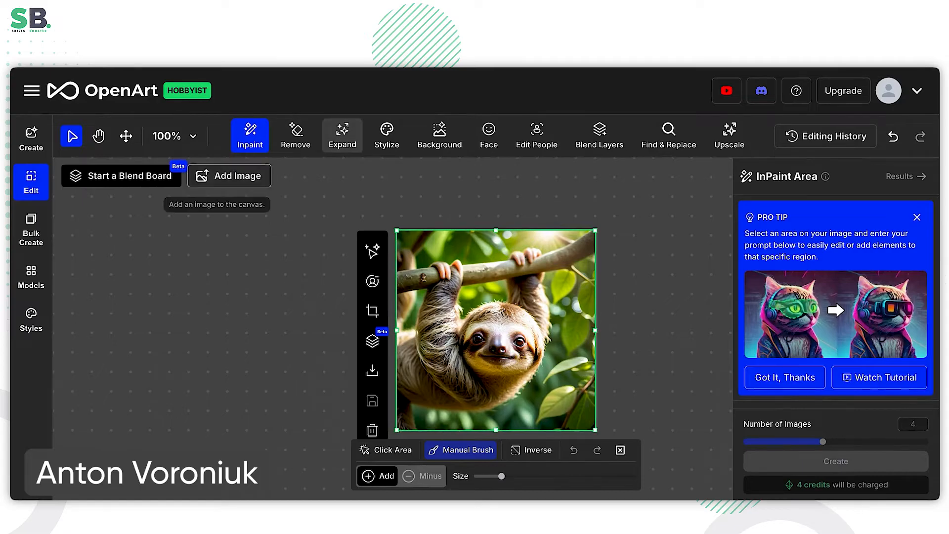
Choose the Change background option from the Background tool
click(439, 134)
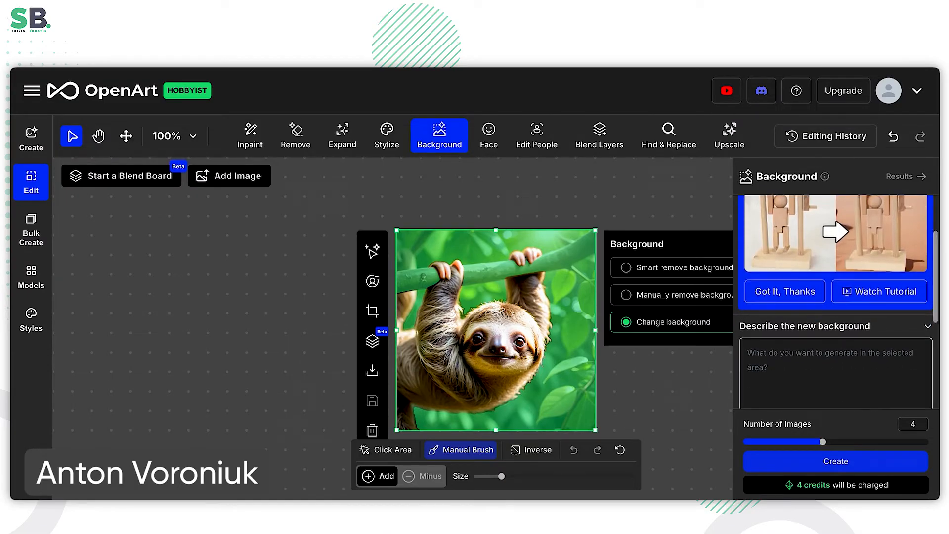
Generate a new background for the sloth image described as 'office'
scroll(down, 3)
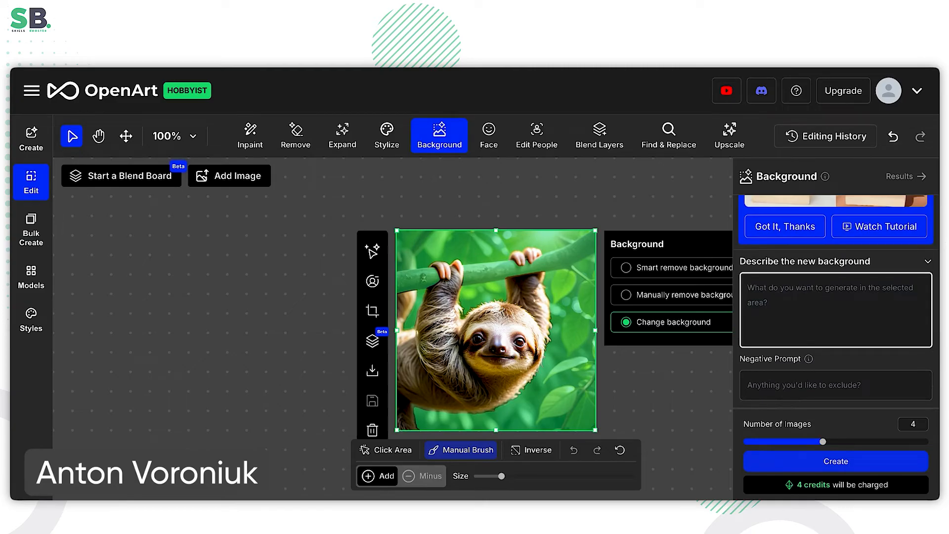
text(c)
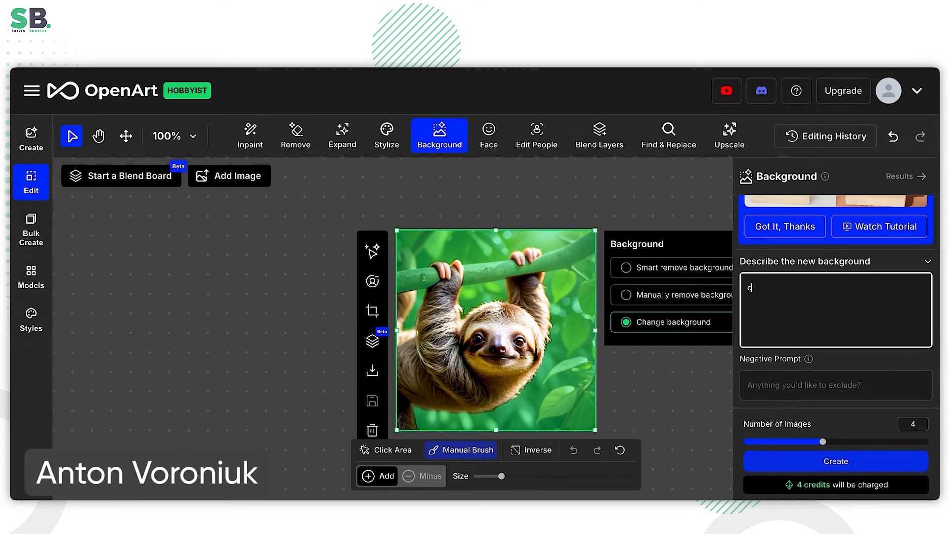
text(office)
click(913, 424)
text(1)
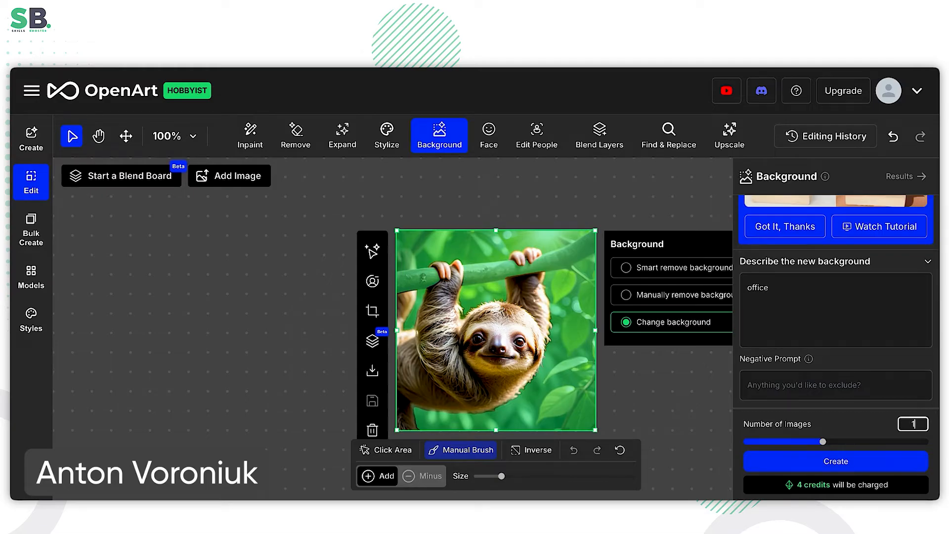
click(835, 460)
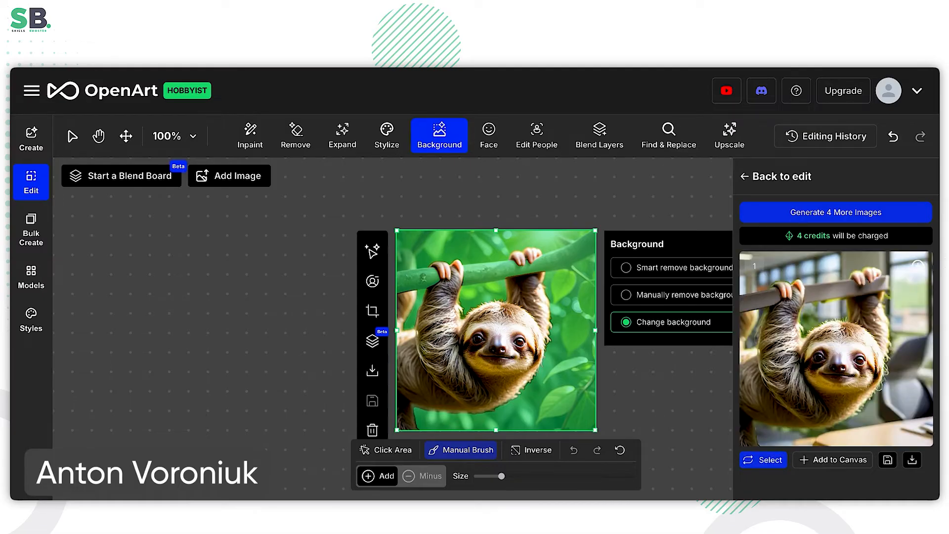
Return to the original sloth image and draw an Expand frame around it
click(71, 135)
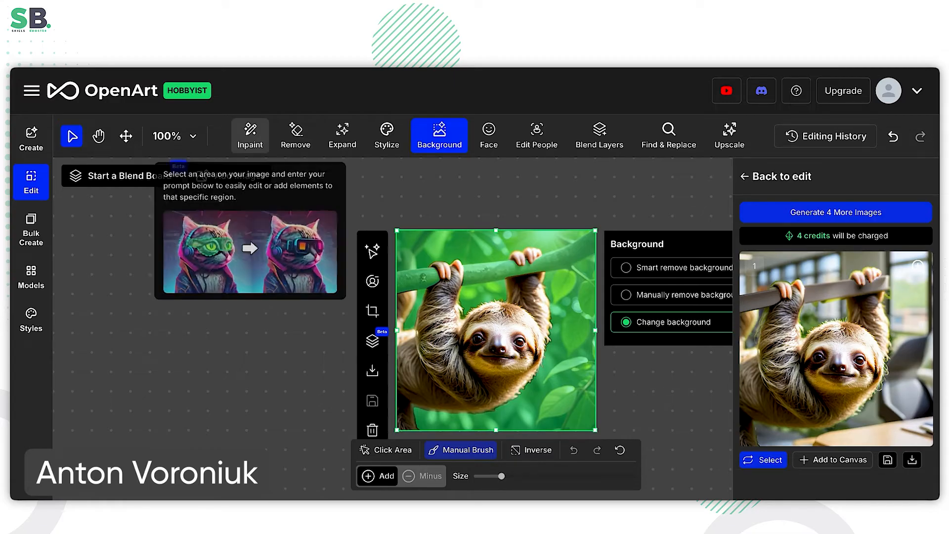
click(296, 135)
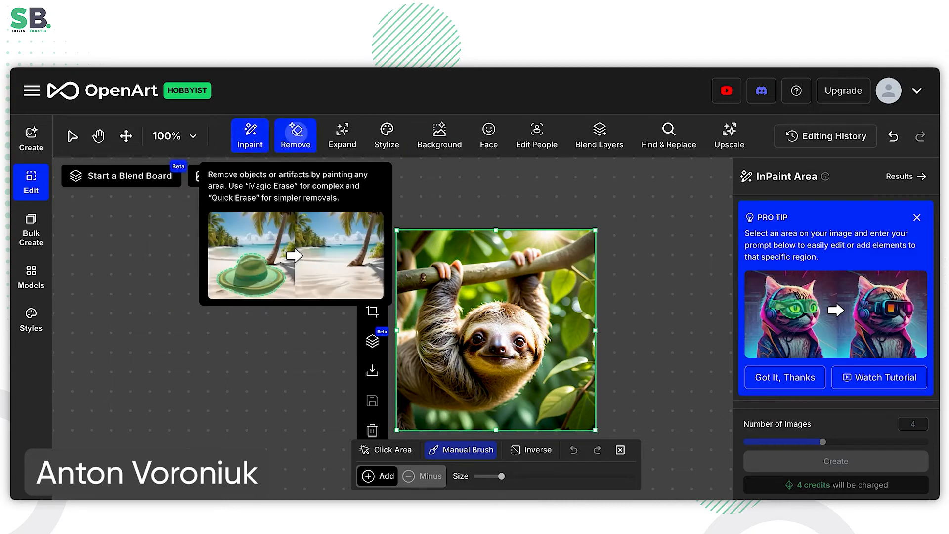
click(341, 134)
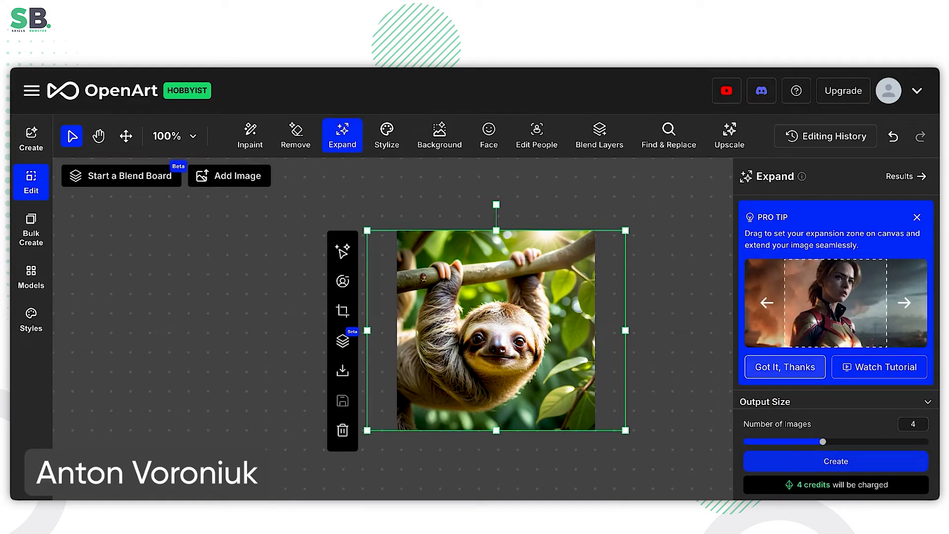
Create expanded versions of the sunlit sloth image from the Expand panel
click(342, 310)
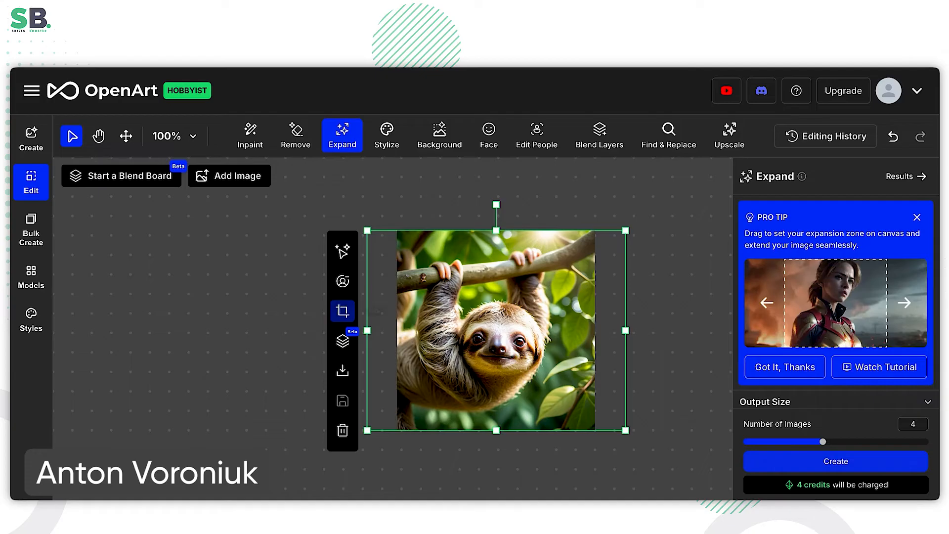
mouse_move(342, 311)
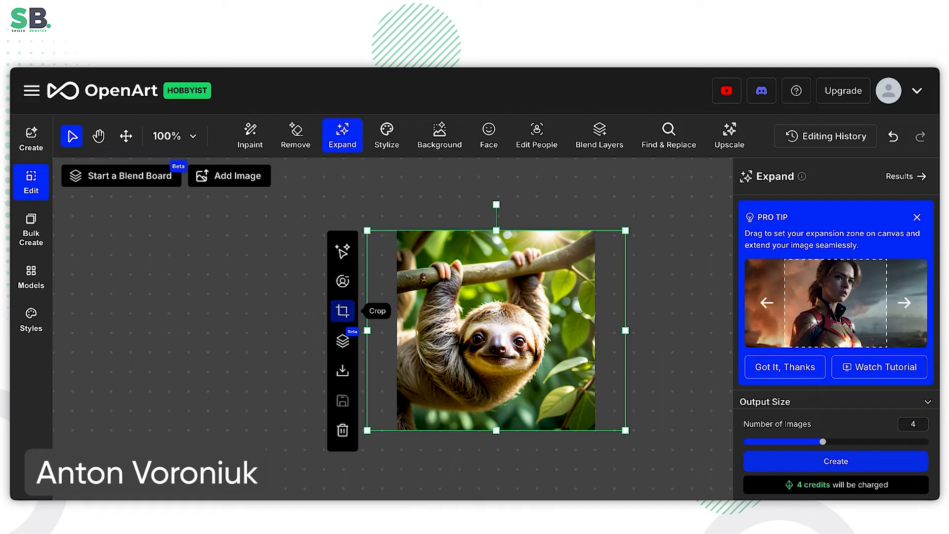
click(834, 460)
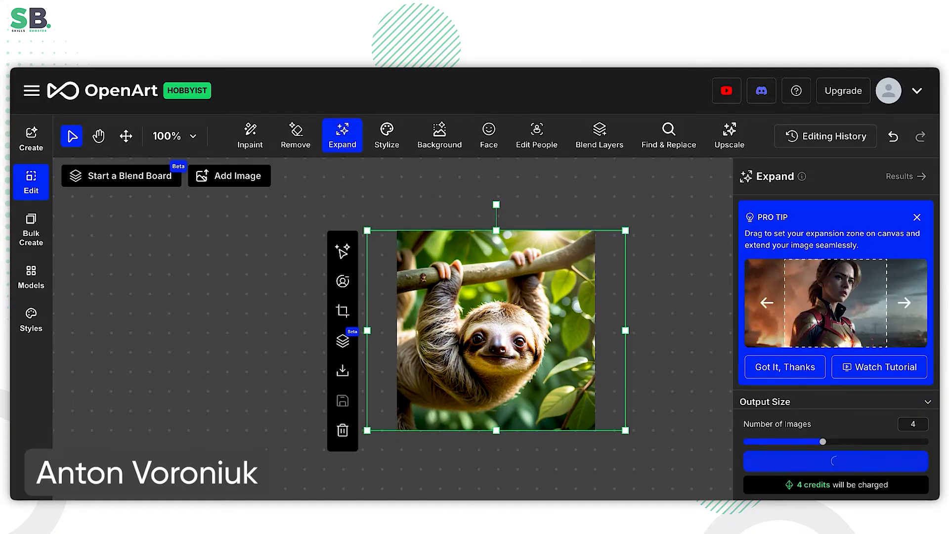
click(835, 461)
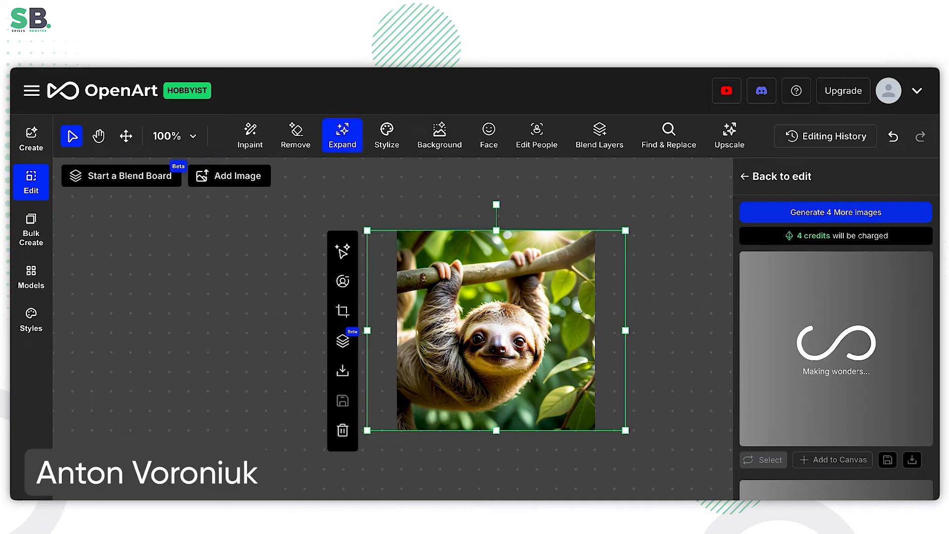
mouse_move(385, 134)
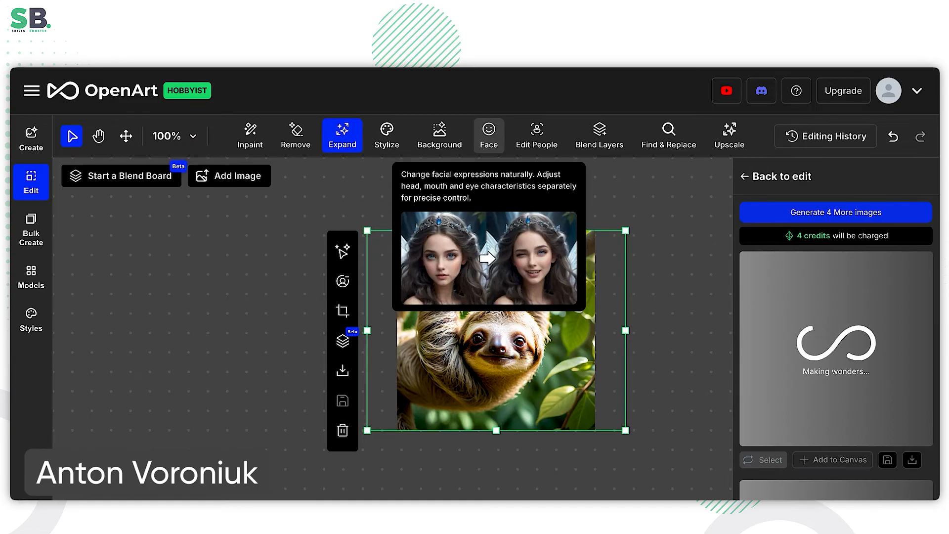
mouse_move(668, 135)
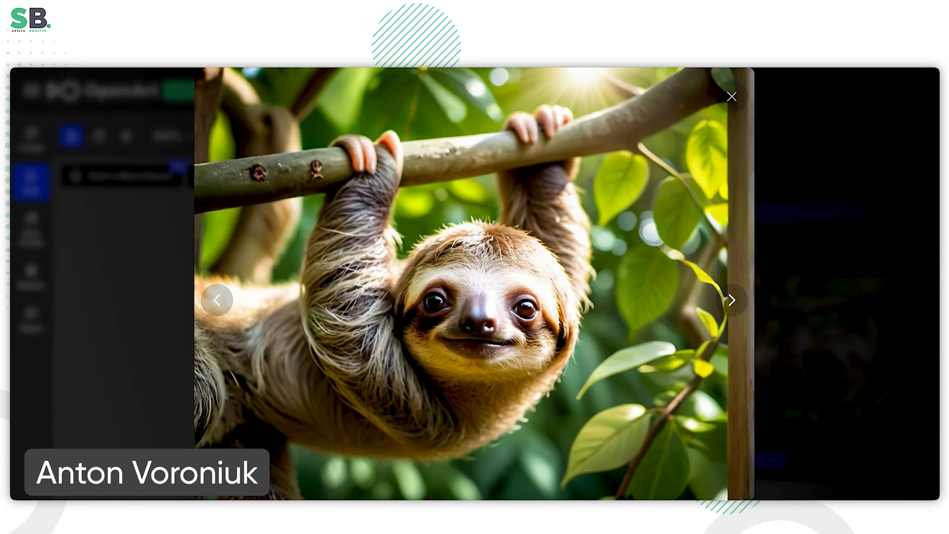
Close the result preview and open the Generation gallery of sloth images
click(731, 97)
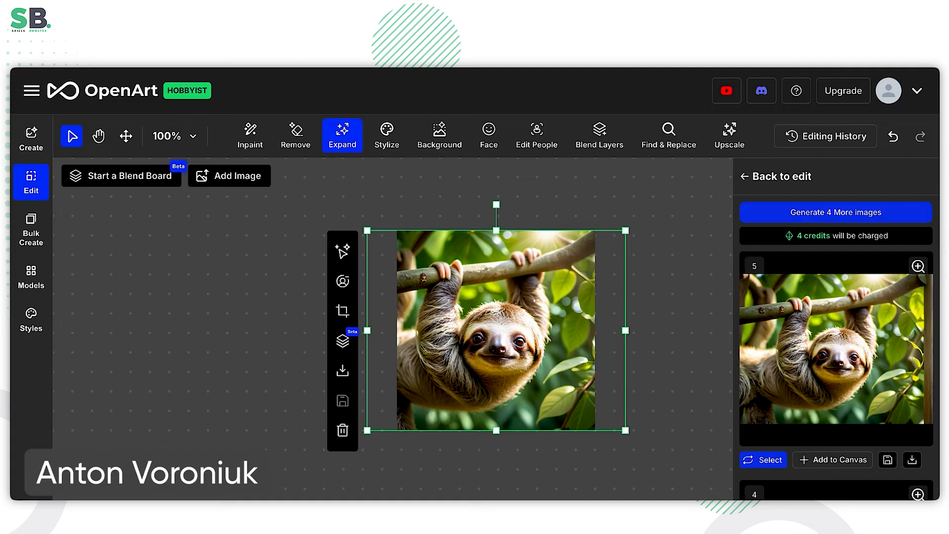
scroll(down, 3)
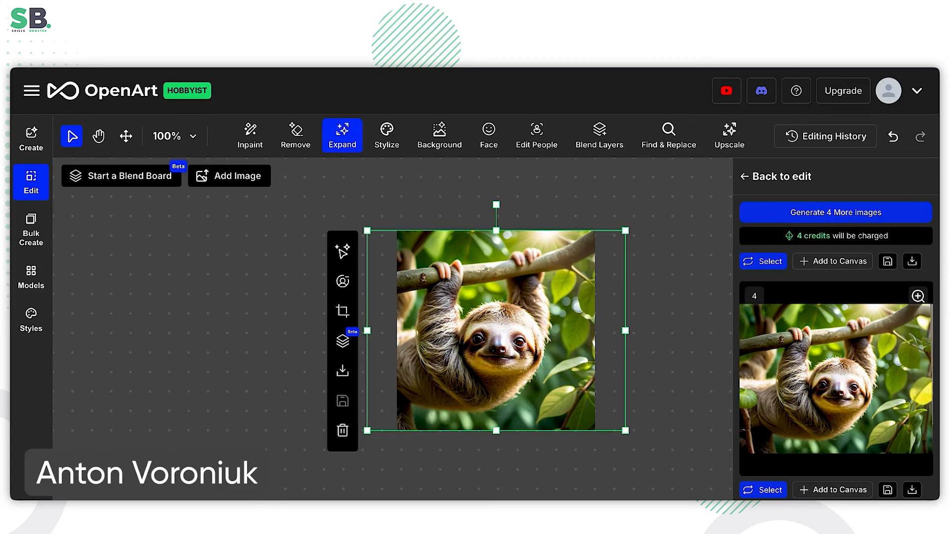
click(30, 138)
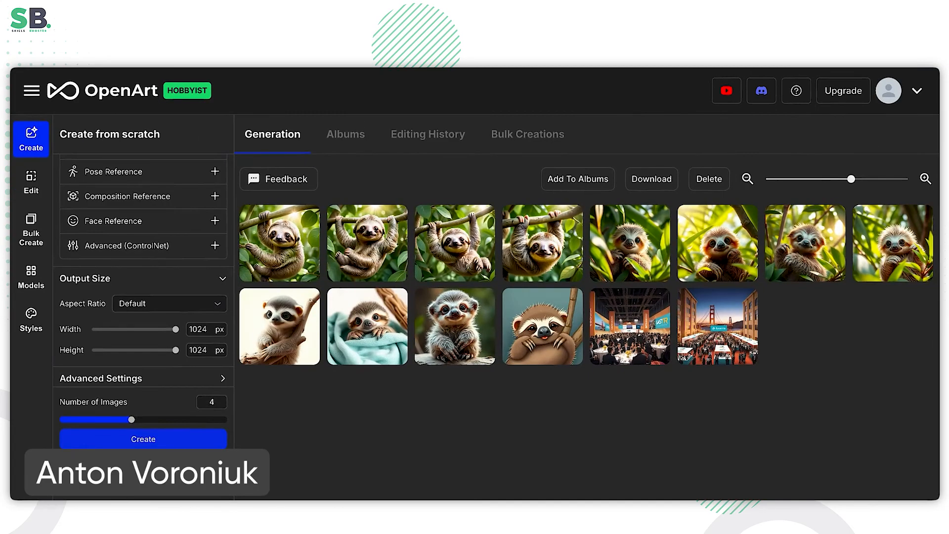
click(526, 134)
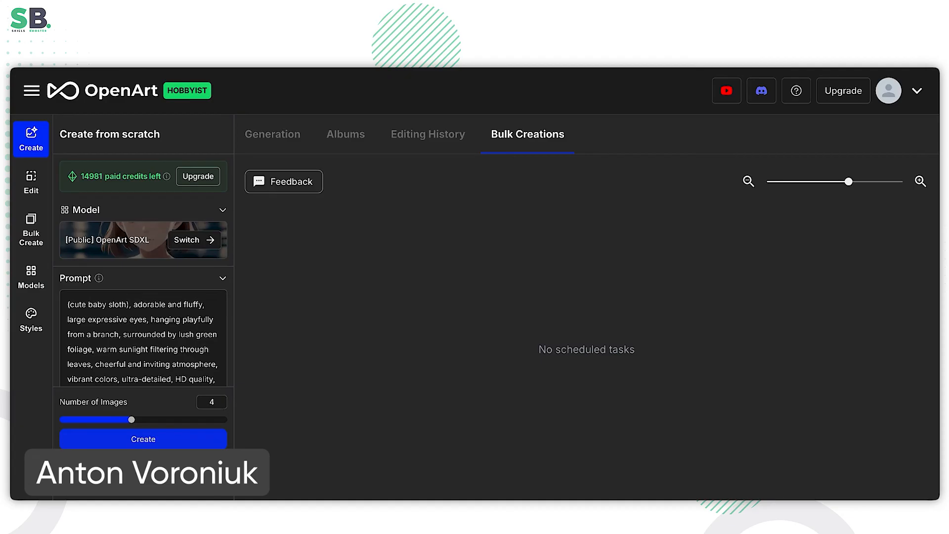
click(427, 134)
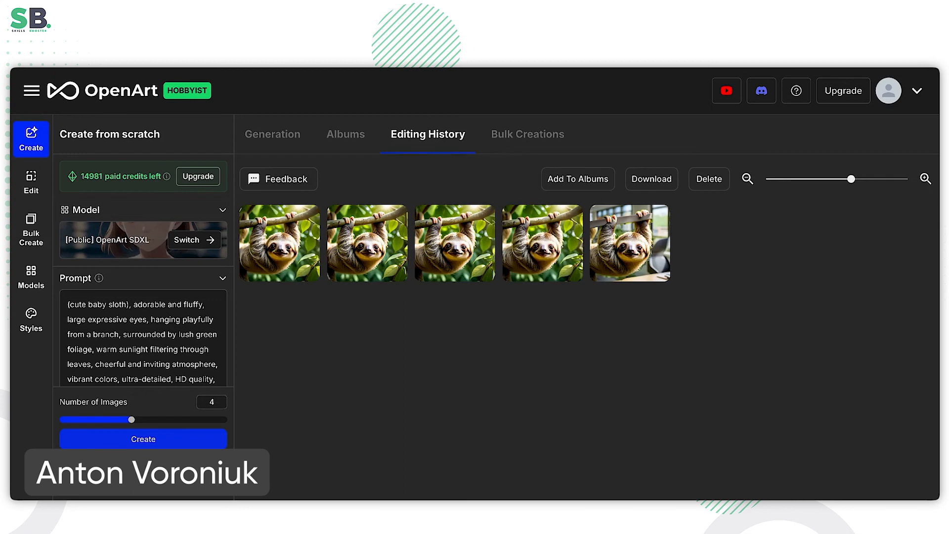
click(272, 134)
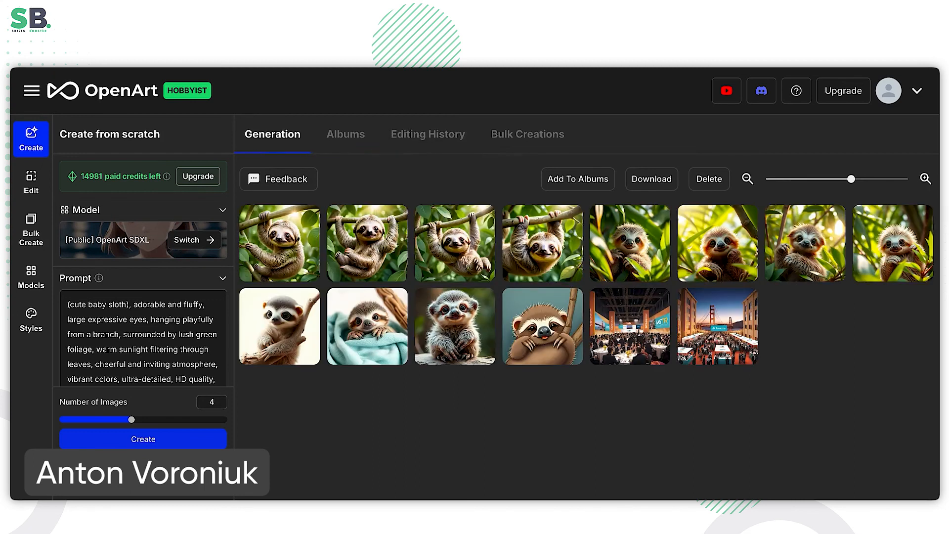